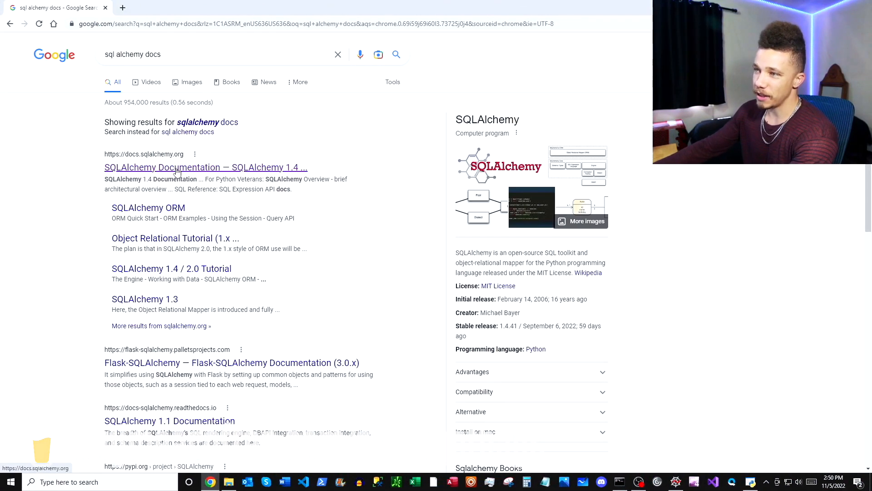
Step: Open the SQLAlchemy 1.4 Installation Guide and scroll down to Install via pip
{"action": "left_click", "coordinate": [205, 167]}
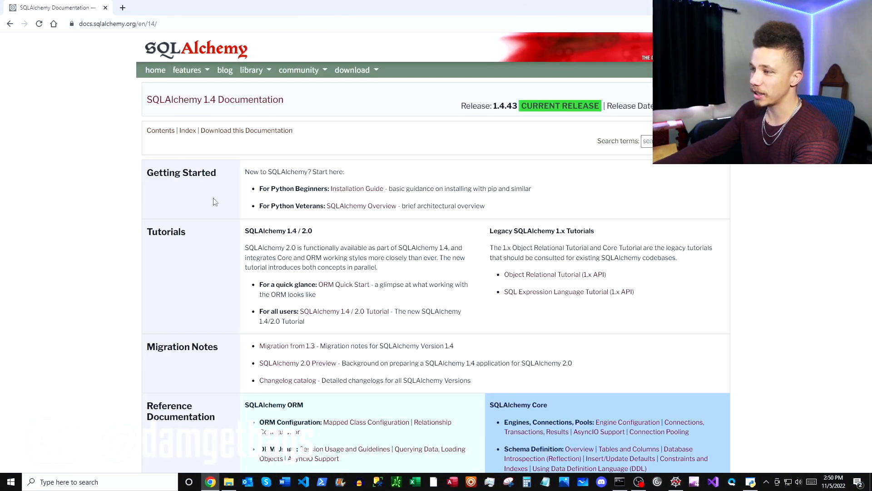
{"action": "mouse_move", "coordinate": [356, 188]}
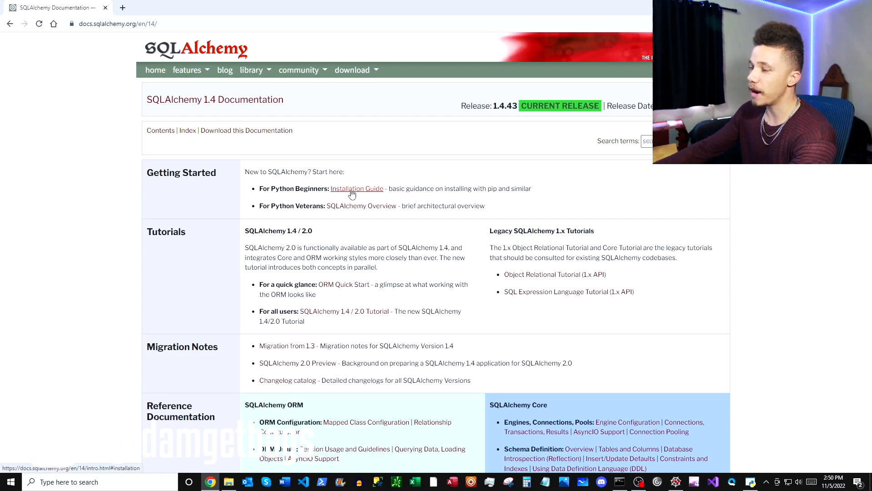
{"action": "left_click", "coordinate": [357, 188]}
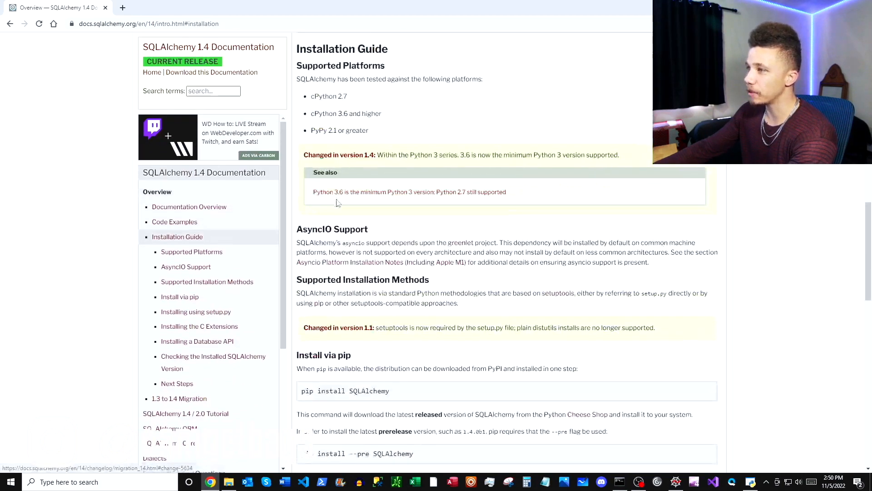
{"action": "scroll", "scroll_direction": "down", "scroll_amount": 3}
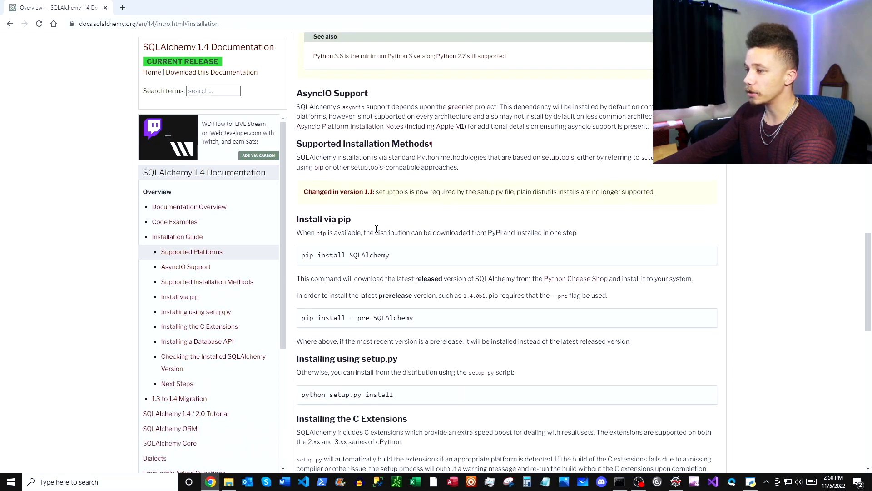
{"action": "scroll", "scroll_direction": "down", "scroll_amount": 3}
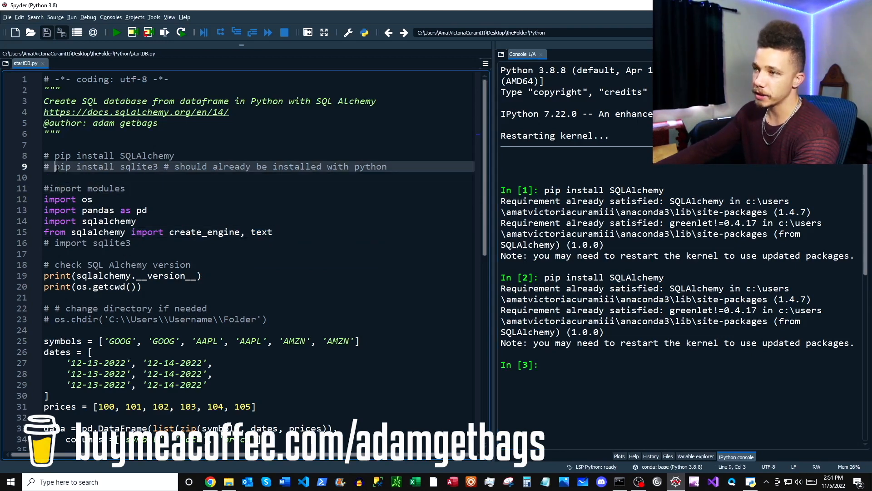
Step: Run sqlalchemy.__version__, get a NameError, and enter import sqlalchemy with the version check
{"action": "left_click_drag", "start_coordinate": [52, 167], "coordinate": [159, 167]}
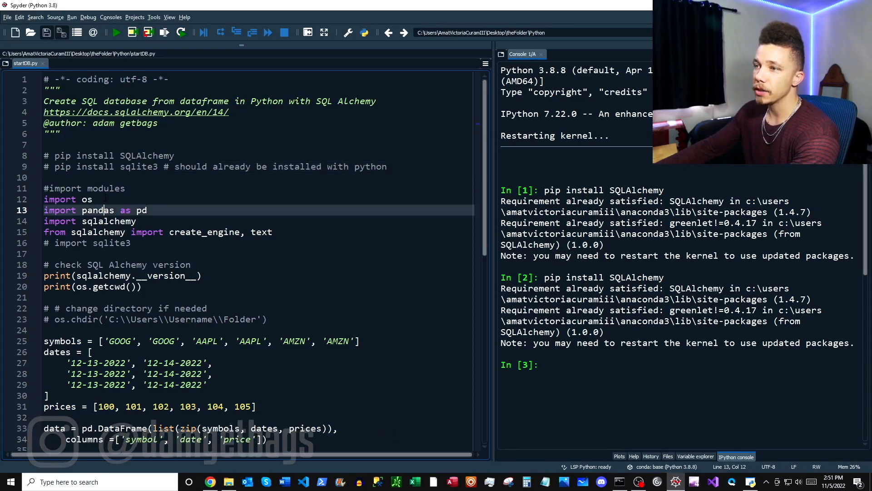
{"action": "left_click_drag", "start_coordinate": [81, 210], "coordinate": [131, 243]}
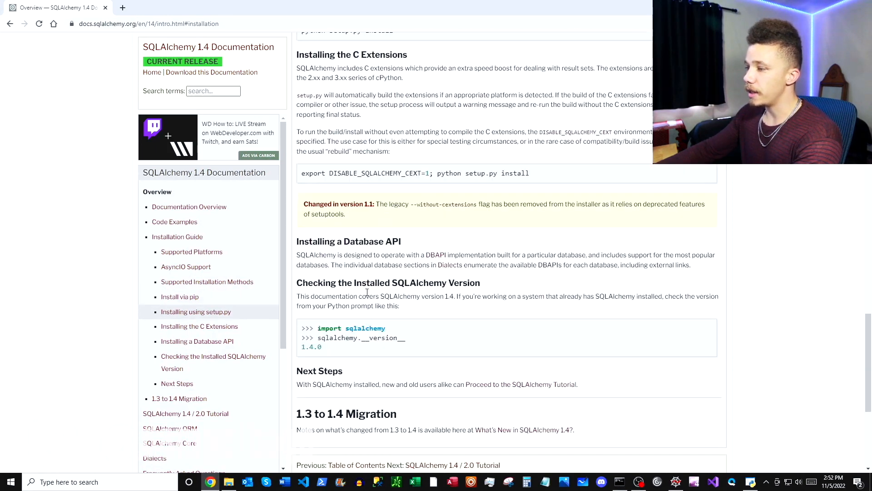
{"action": "double_click", "coordinate": [352, 328]}
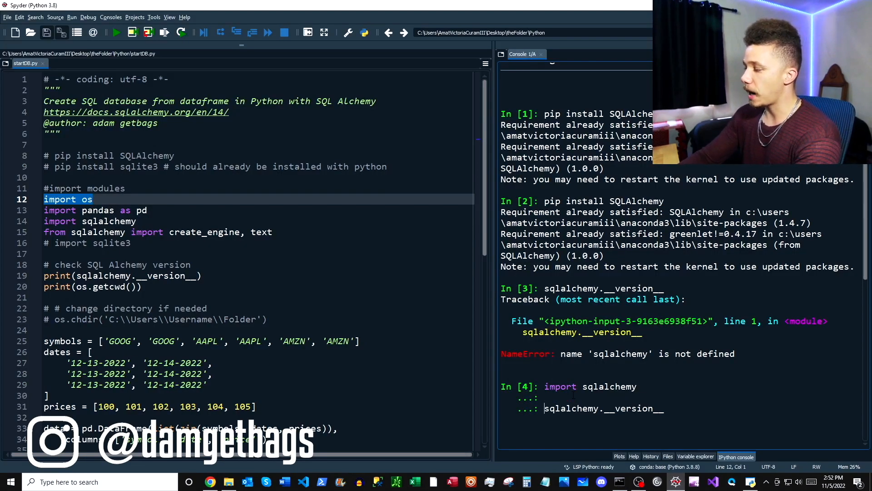
Step: Run the import to show SQLAlchemy 1.4.7 and review the working-directory output
{"action": "key", "text": "enter"}
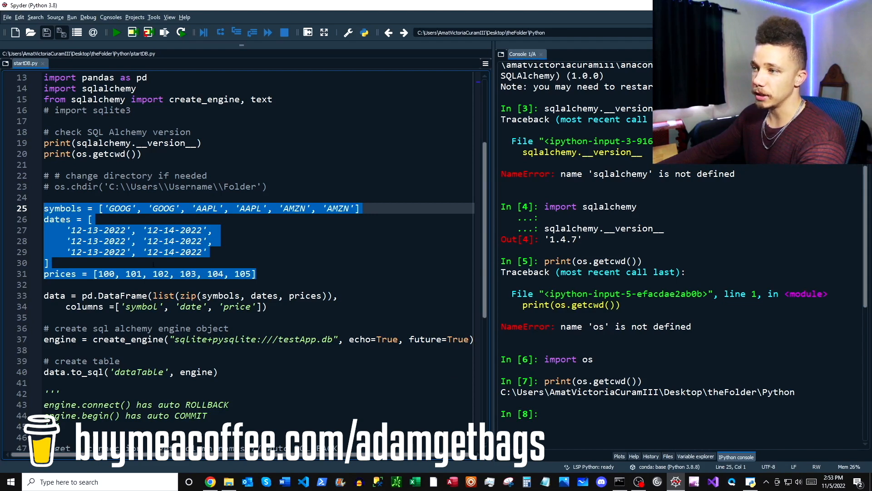
{"action": "scroll", "scroll_direction": "down", "scroll_amount": 3}
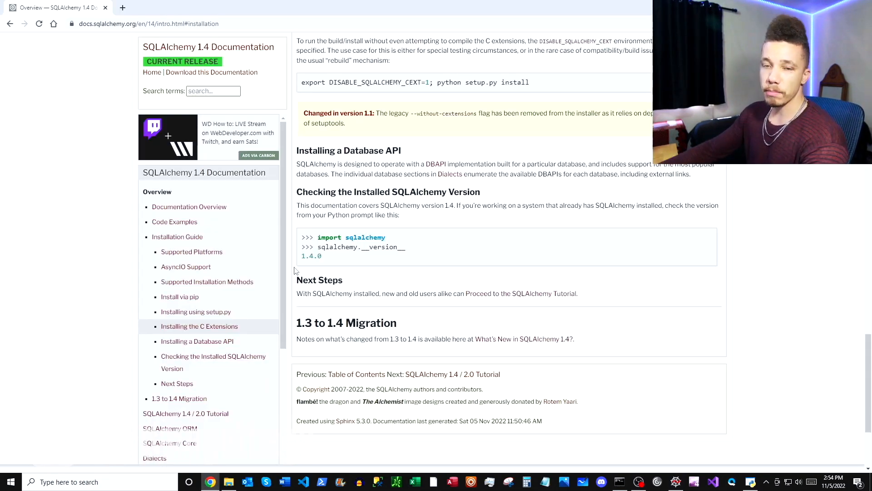
{"action": "mouse_move", "coordinate": [409, 302]}
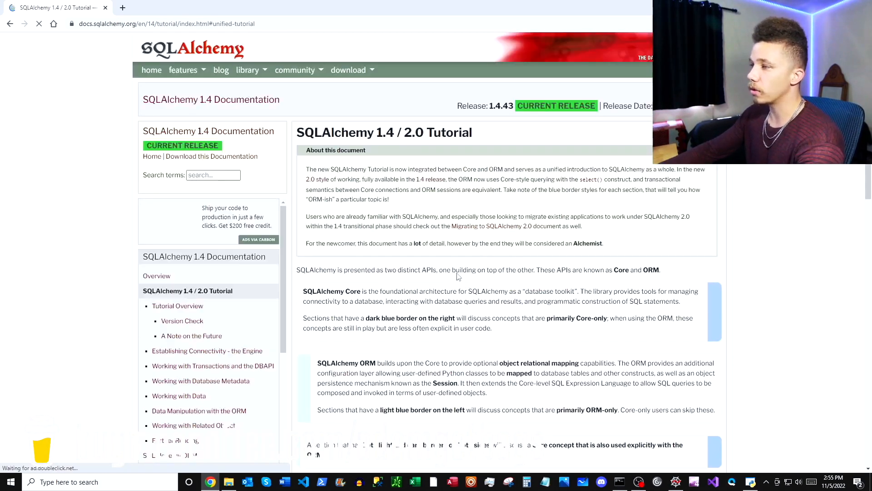
Step: Go to 'Establishing Connectivity - the Engine' and highlight ':memory:' in its example
{"action": "scroll", "scroll_direction": "down", "scroll_amount": 3}
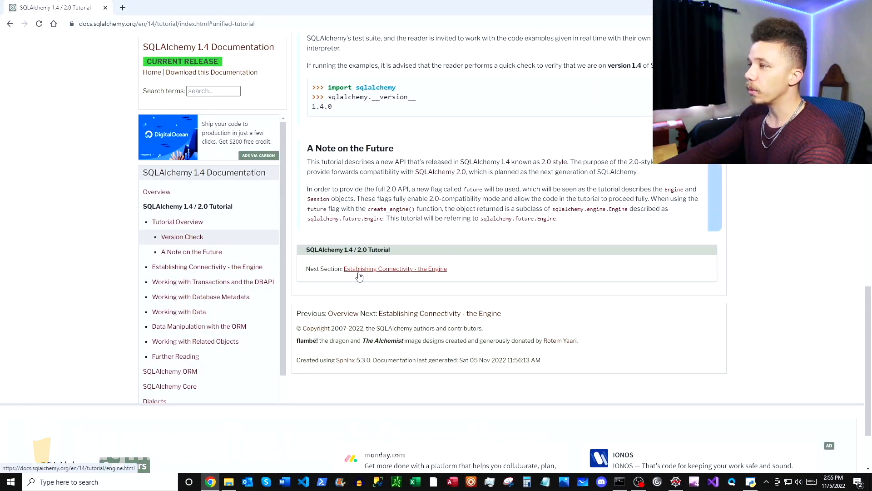
{"action": "left_click", "coordinate": [395, 269]}
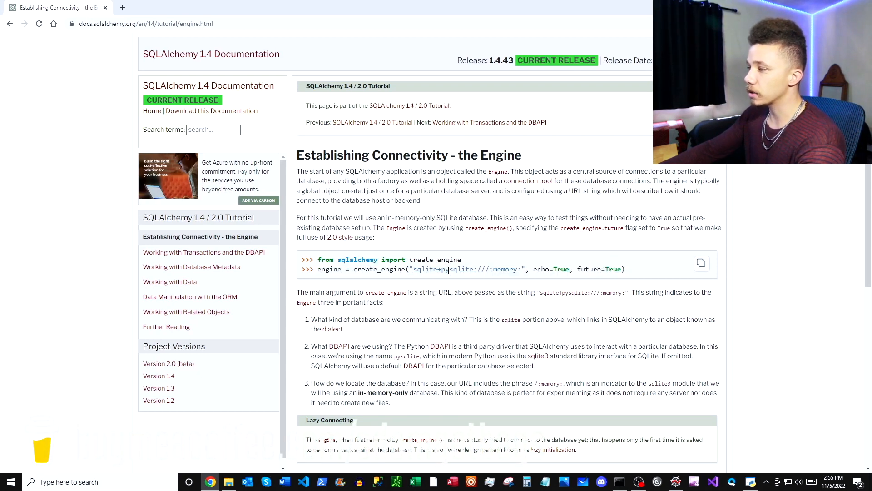
{"action": "double_click", "coordinate": [501, 270]}
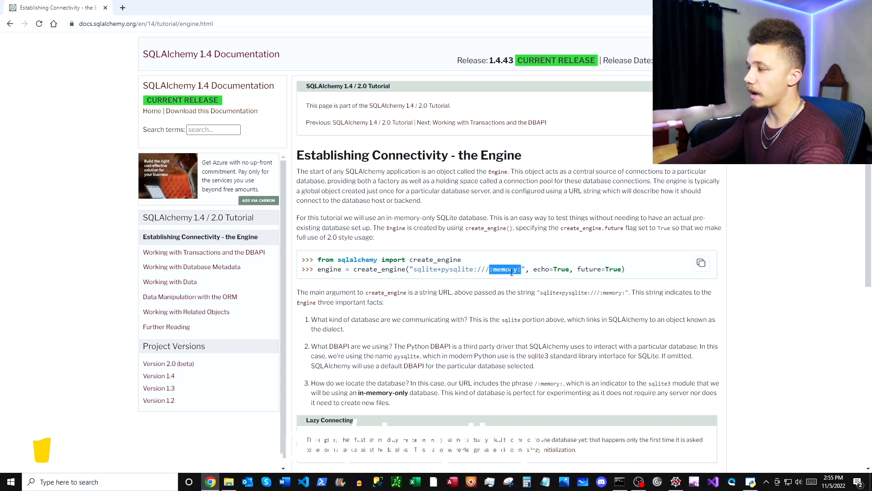
{"action": "mouse_move", "coordinate": [505, 272]}
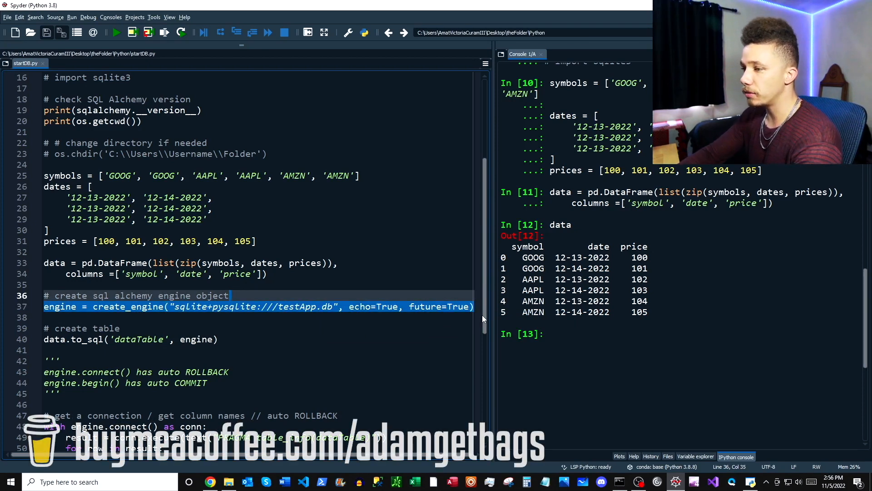
Step: Run the create_engine lines for testApp.db and check the engine in the console
{"action": "key", "text": "Return"}
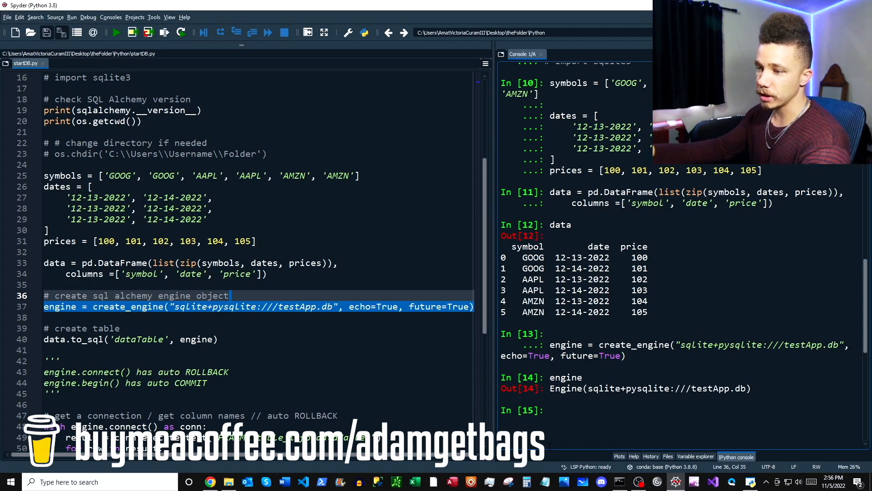
{"action": "left_click", "coordinate": [130, 339]}
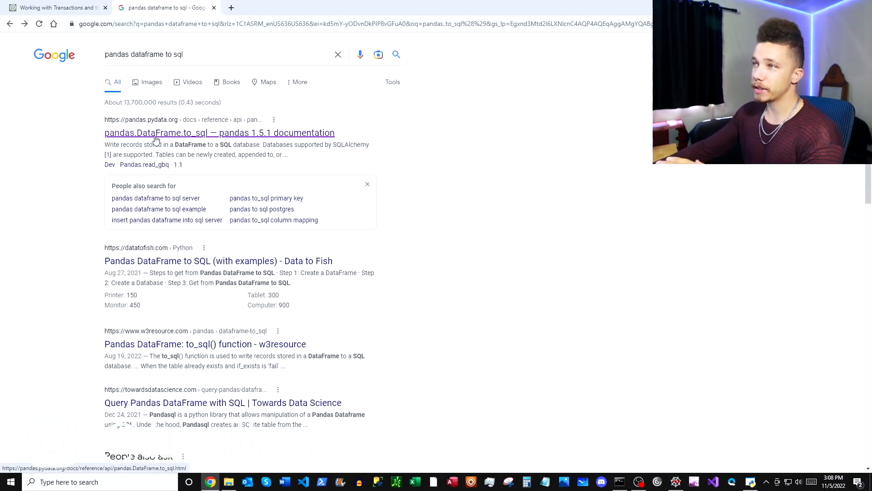
Step: Open the pandas DataFrame.to_sql reference and scroll through its parameters
{"action": "left_click", "coordinate": [219, 132]}
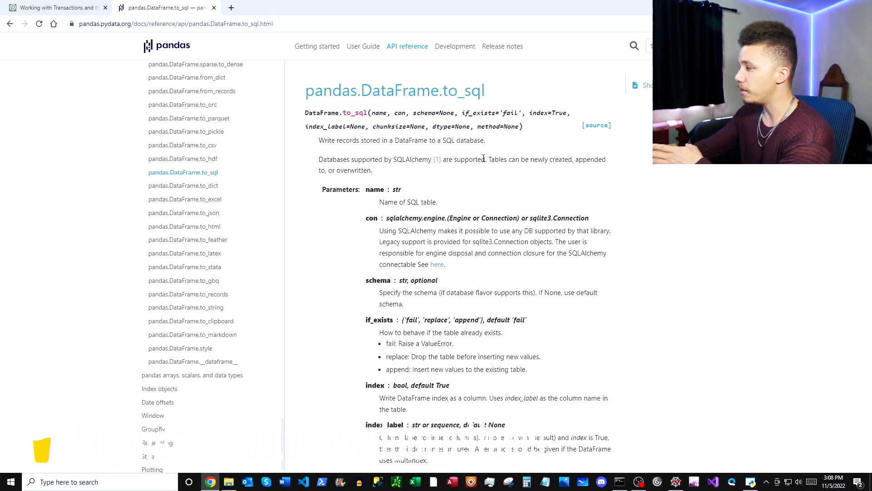
{"action": "scroll", "scroll_direction": "down", "scroll_amount": 3}
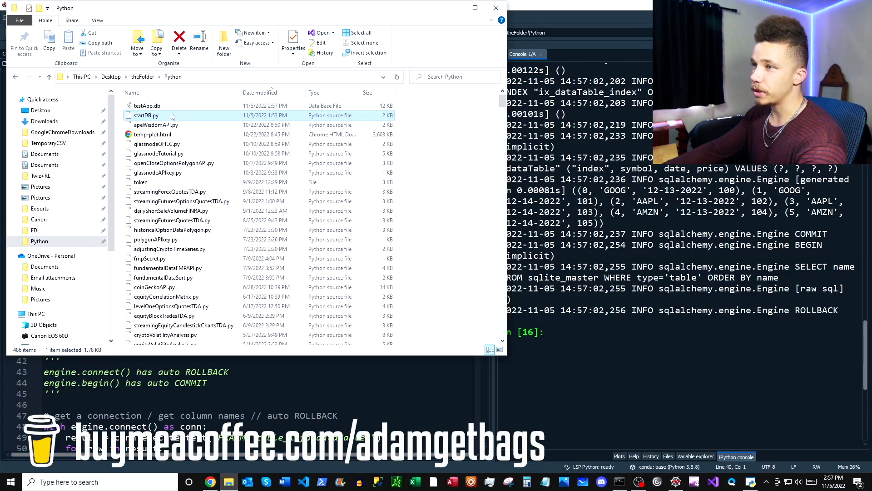
Step: Point out startDB.py beside testApp.db in the Python folder
{"action": "left_click", "coordinate": [146, 106]}
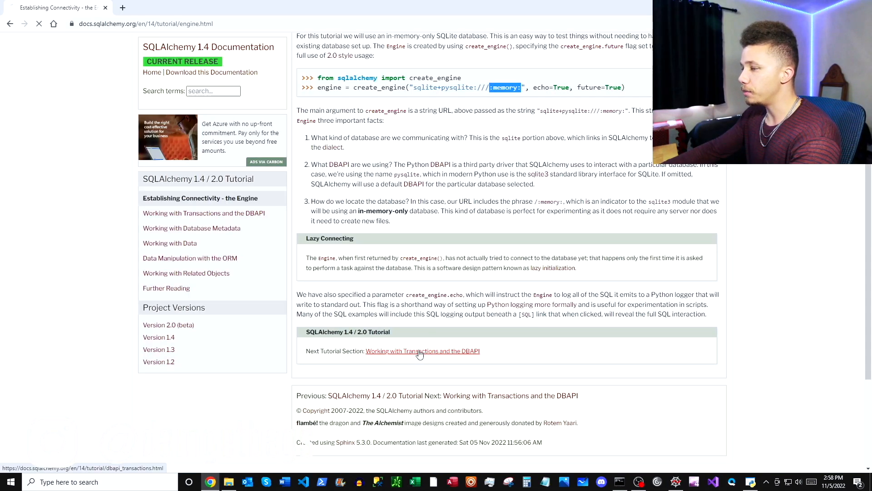
Step: Open the Transactions and DBAPI tutorial and highlight engine.begin() and conn.commit()
{"action": "left_click", "coordinate": [422, 350]}
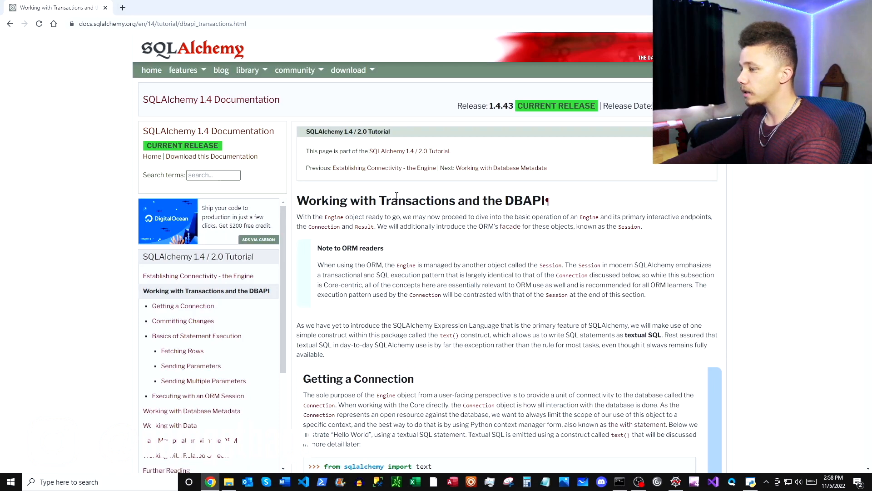
{"action": "scroll", "scroll_direction": "down", "scroll_amount": 3}
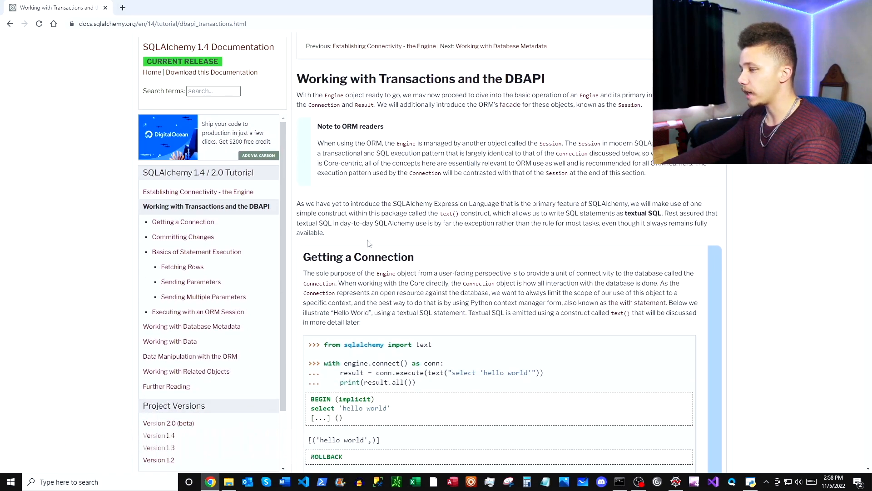
{"action": "scroll", "scroll_direction": "down", "scroll_amount": 3}
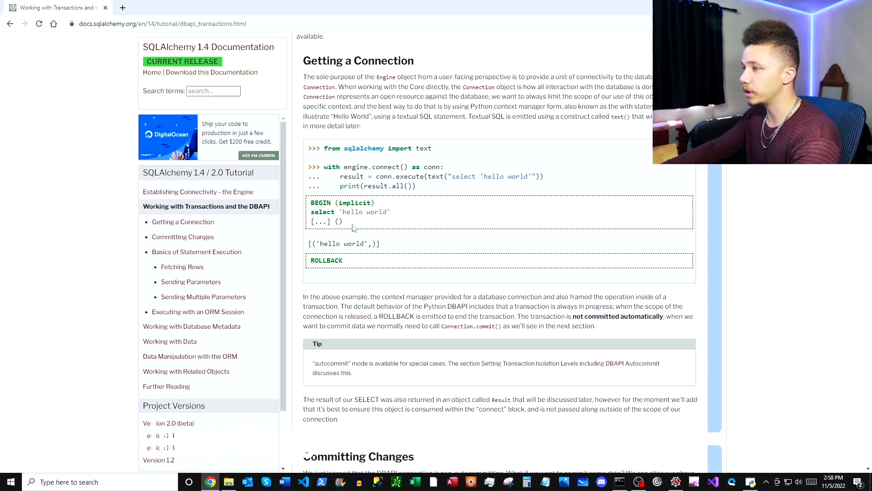
{"action": "scroll", "scroll_direction": "down", "scroll_amount": 3}
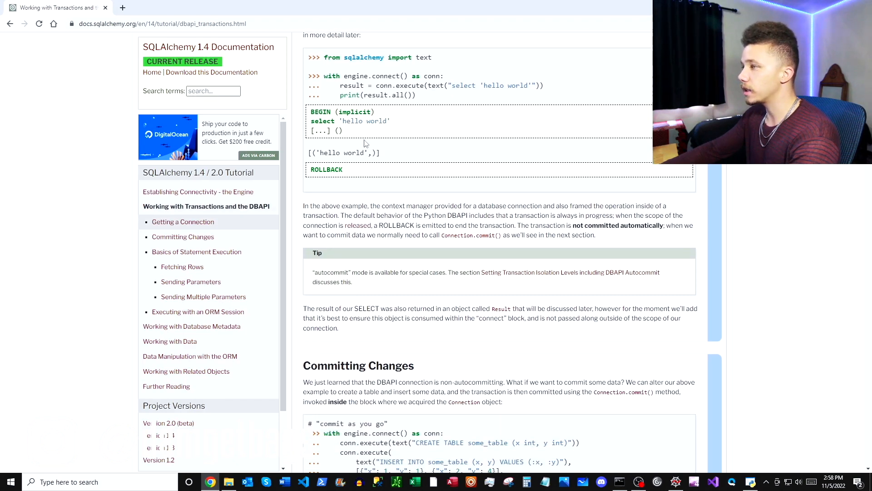
{"action": "mouse_move", "coordinate": [452, 224]}
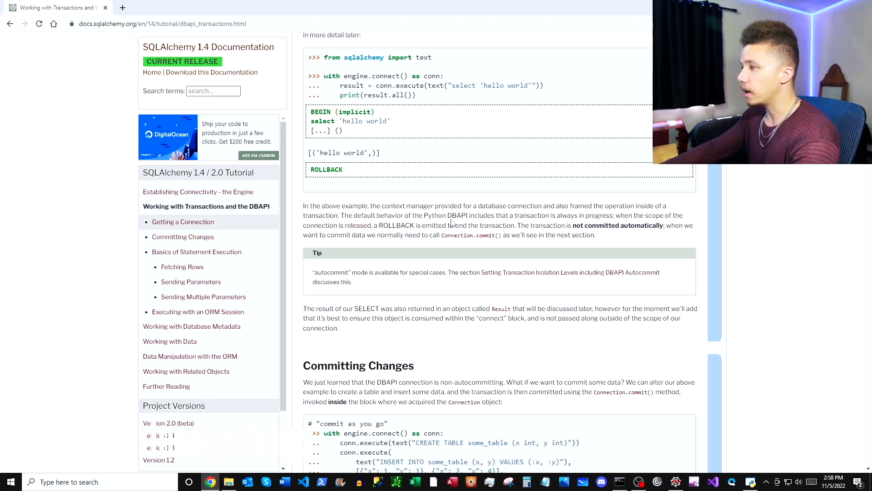
{"action": "scroll", "scroll_direction": "down", "scroll_amount": 3}
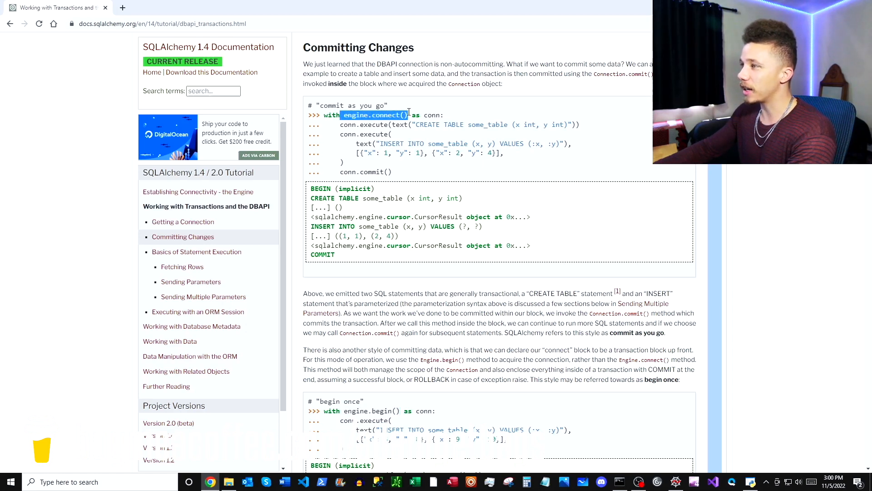
{"action": "double_click", "coordinate": [356, 411]}
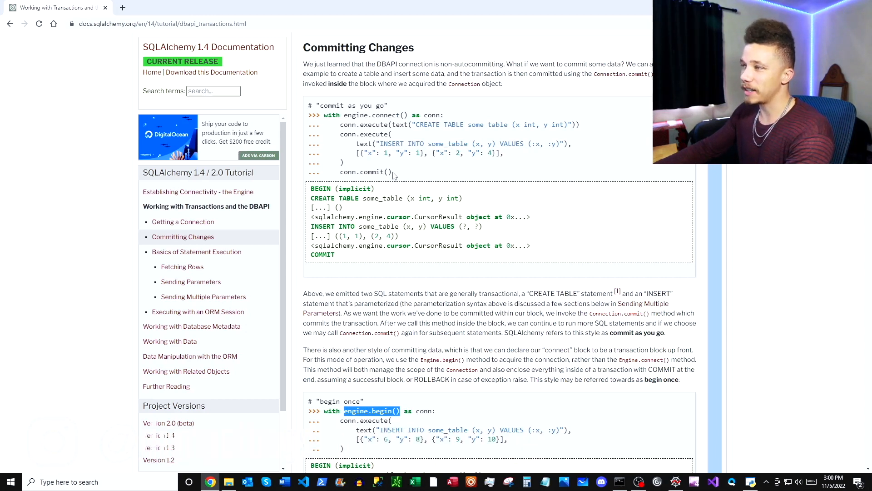
{"action": "double_click", "coordinate": [365, 172]}
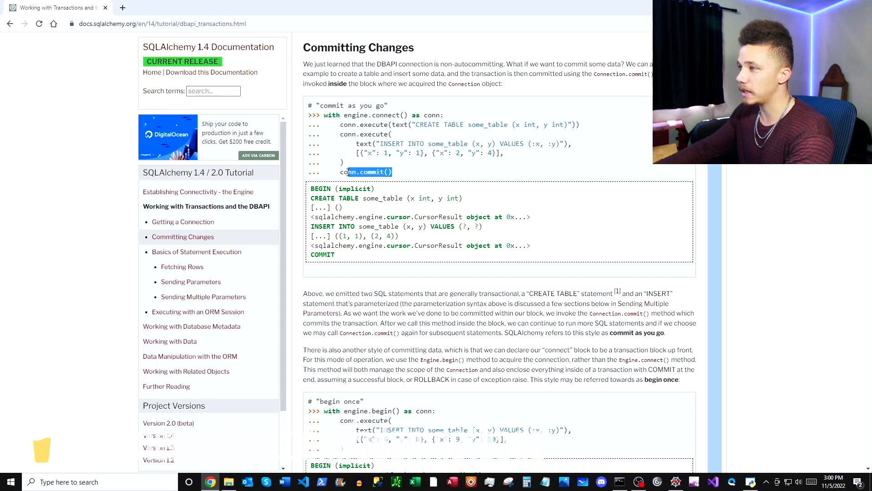
Step: Scroll to Fetching Rows and select its row-fetching example code
{"action": "scroll", "scroll_direction": "down", "scroll_amount": 3}
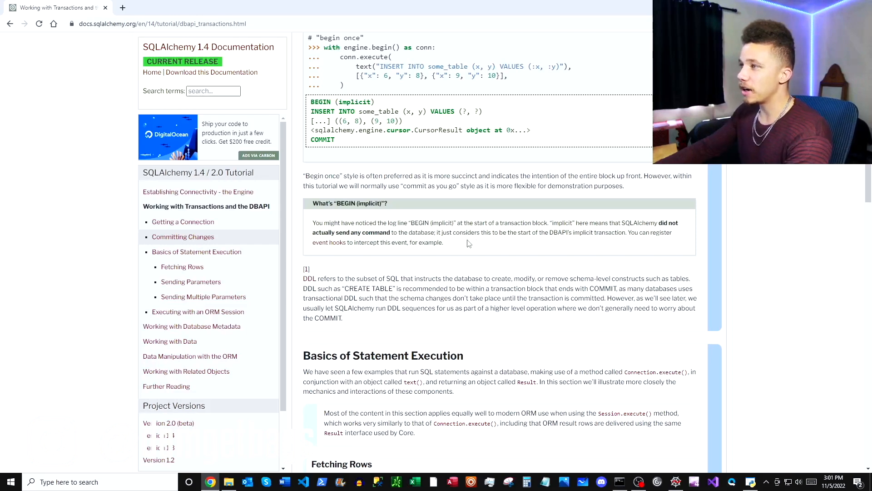
{"action": "scroll", "scroll_direction": "down", "scroll_amount": 3}
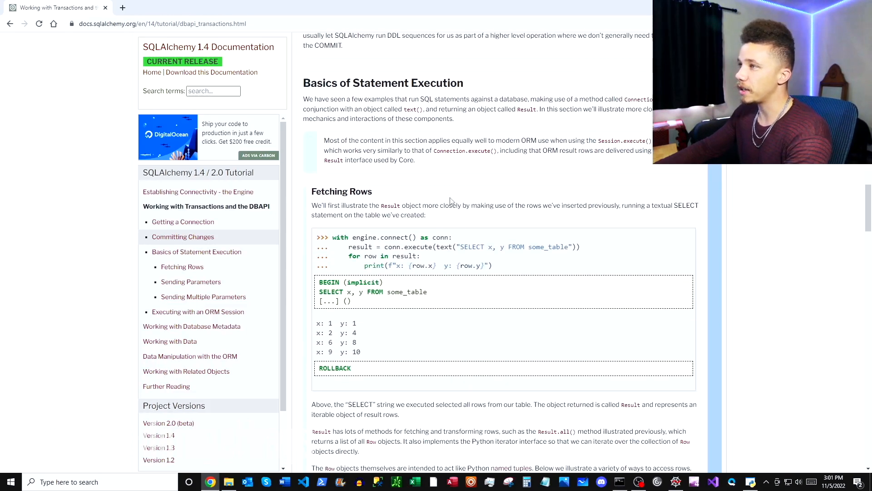
{"action": "scroll", "scroll_direction": "down", "scroll_amount": 3}
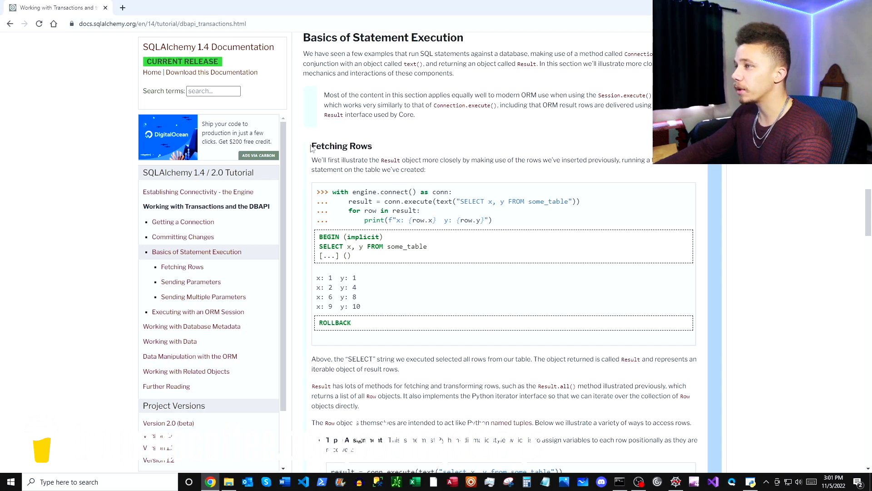
{"action": "double_click", "coordinate": [342, 146]}
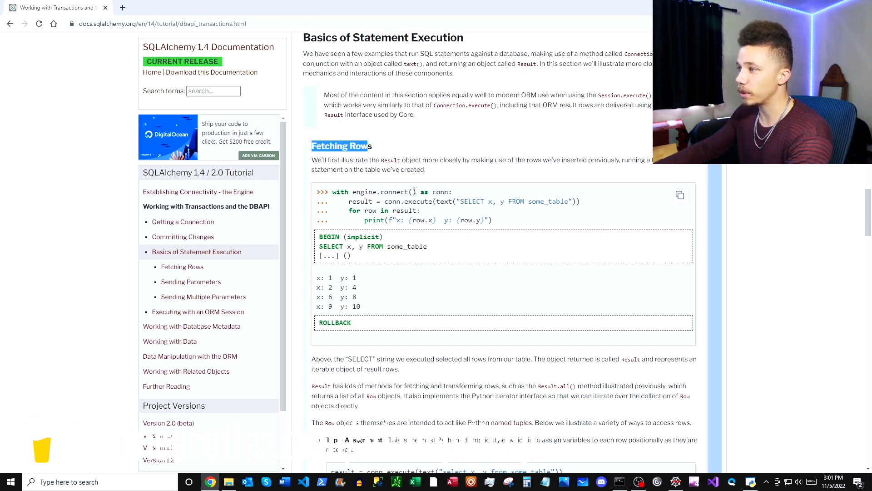
{"action": "left_click_drag", "start_coordinate": [332, 191], "coordinate": [492, 220]}
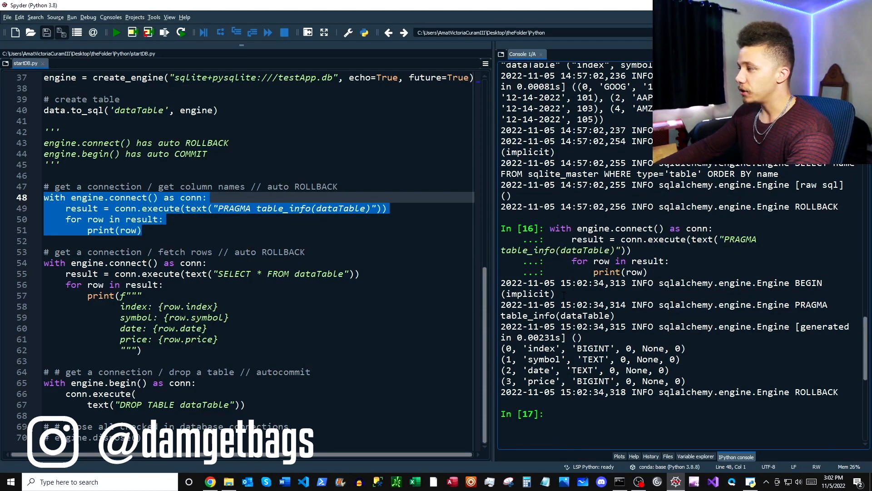
Step: Highlight the 'index' column name in the PRAGMA table_info output
{"action": "double_click", "coordinate": [535, 348]}
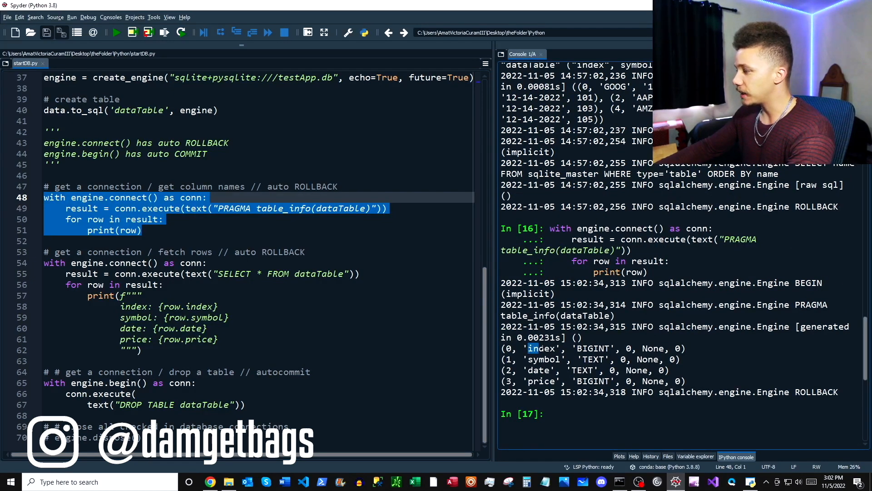